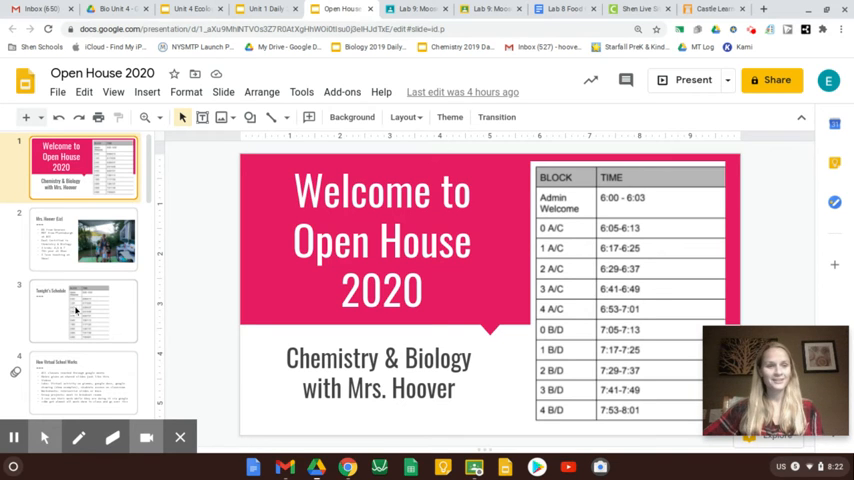
Step: Jump to slide 4, 'How Virtual School Works', in the Open House 2020 deck
left_click(84, 240)
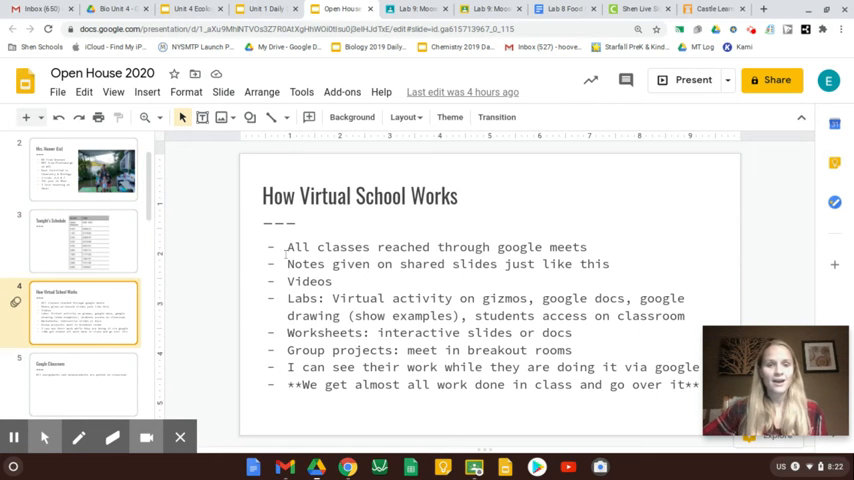
mouse_move(317, 212)
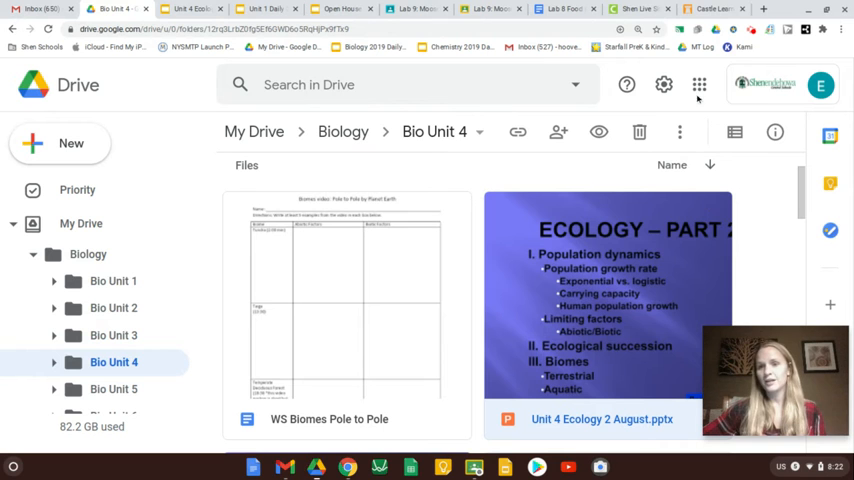
Step: Enter the meeting nickname hooverbio2bd in Google Meet, then cancel joining
left_click(699, 84)
type("hoov")
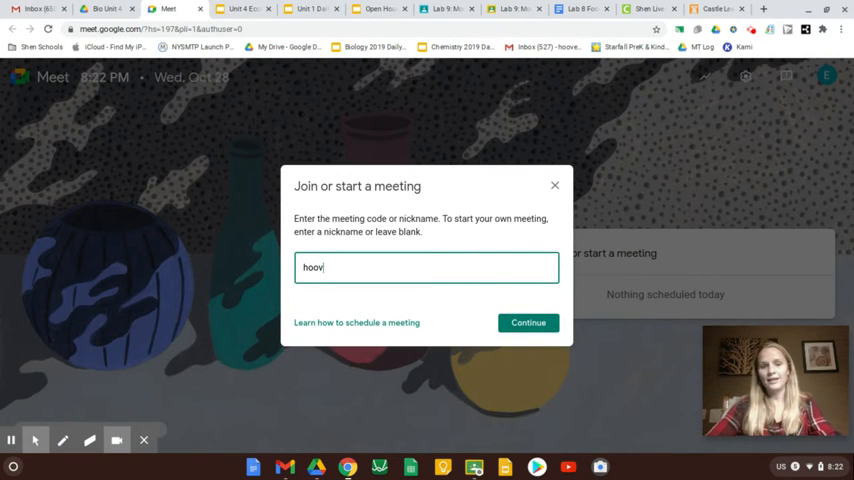
type("erbio2")
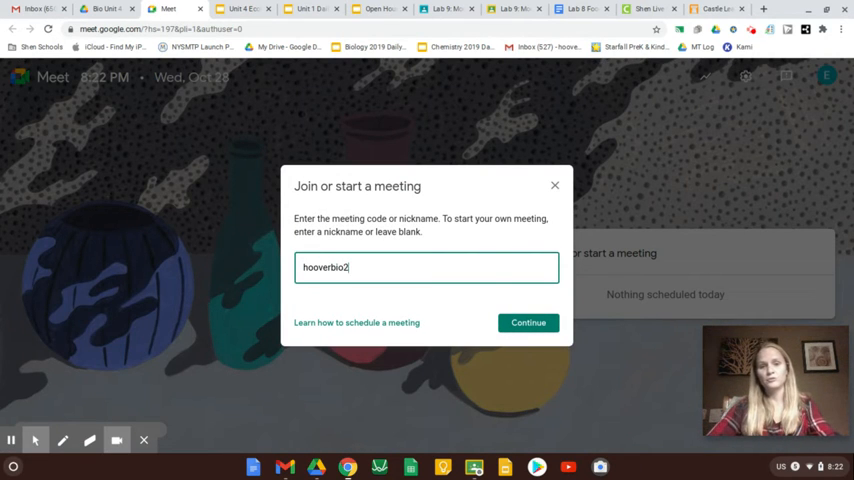
type("bd")
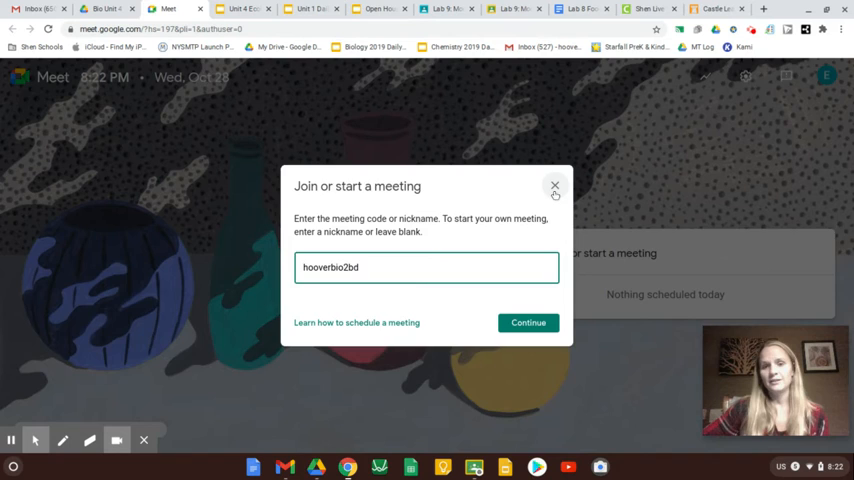
left_click(555, 186)
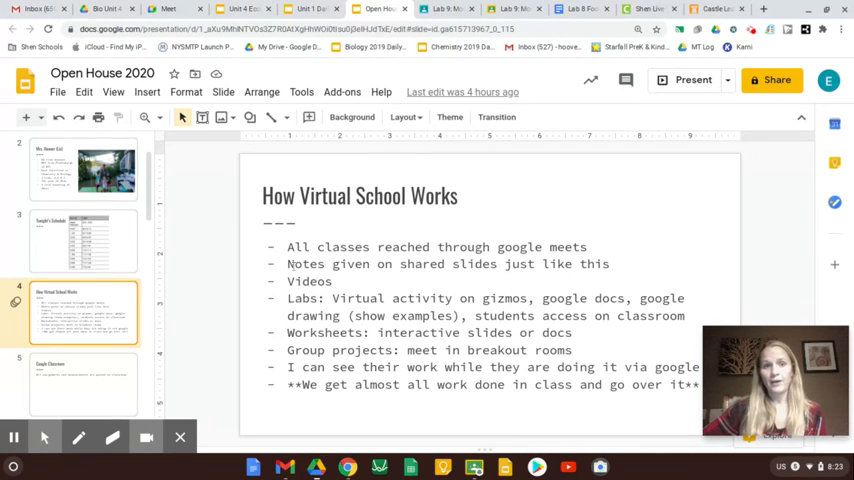
Step: Show the Unit 4 Ecology Biotic limiting factors notes, then the B2bd Biology Classroom stream
left_click(243, 9)
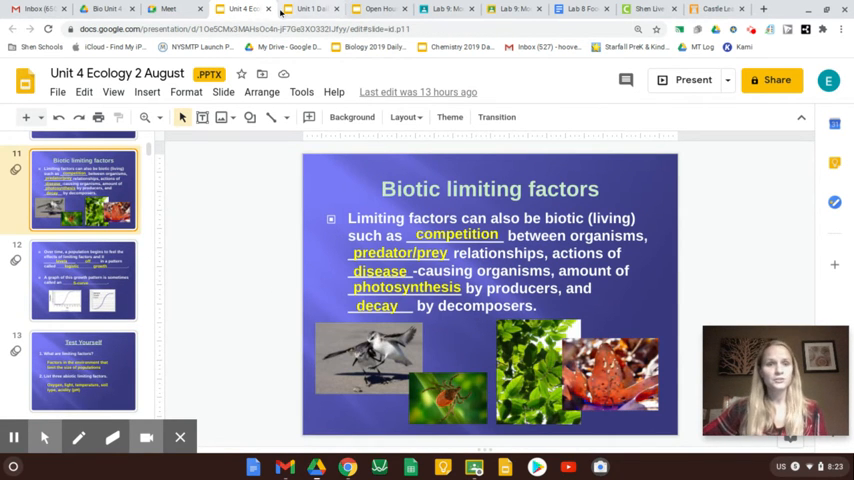
left_click(380, 9)
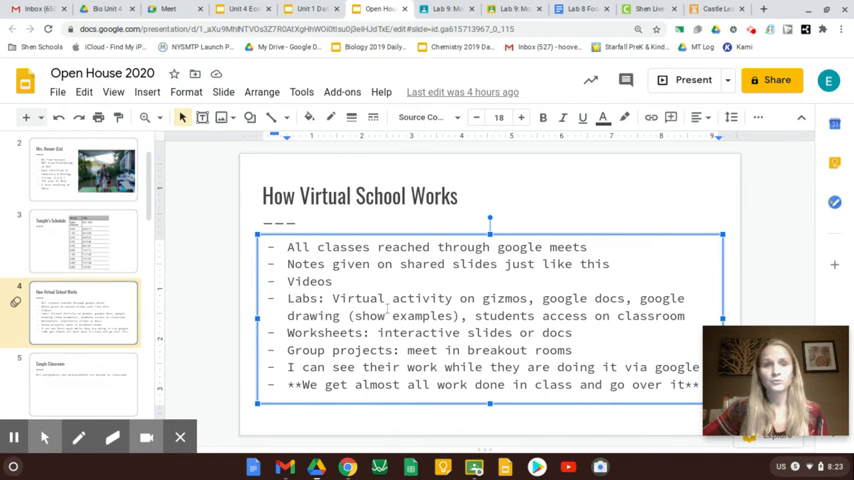
left_click(449, 9)
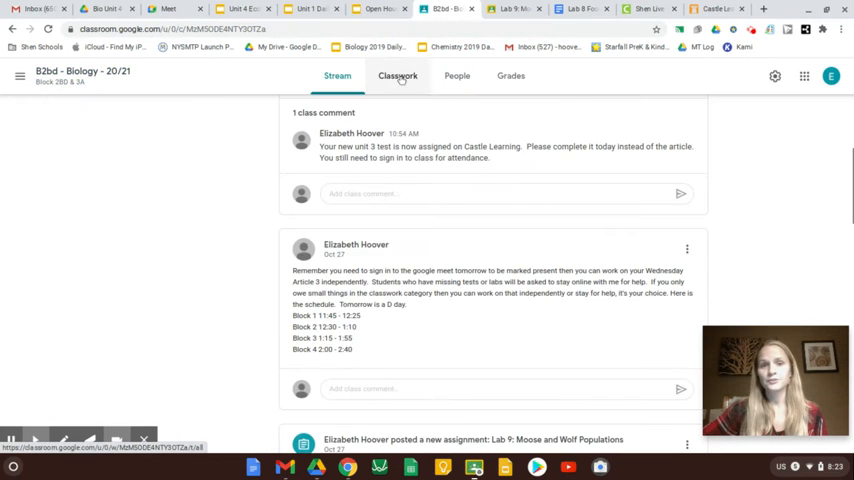
Step: Scroll through the Biology Classwork topics, then bring up the Lab 8 Food Chains and Energy document
left_click(397, 75)
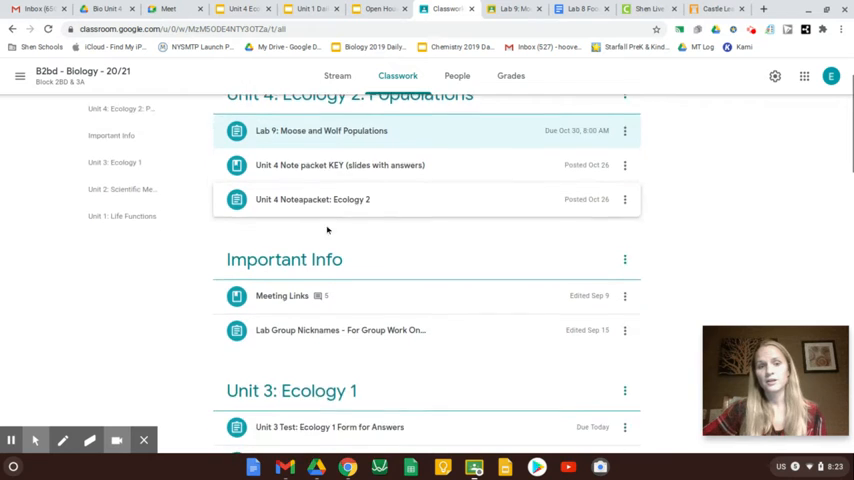
scroll("down", 3)
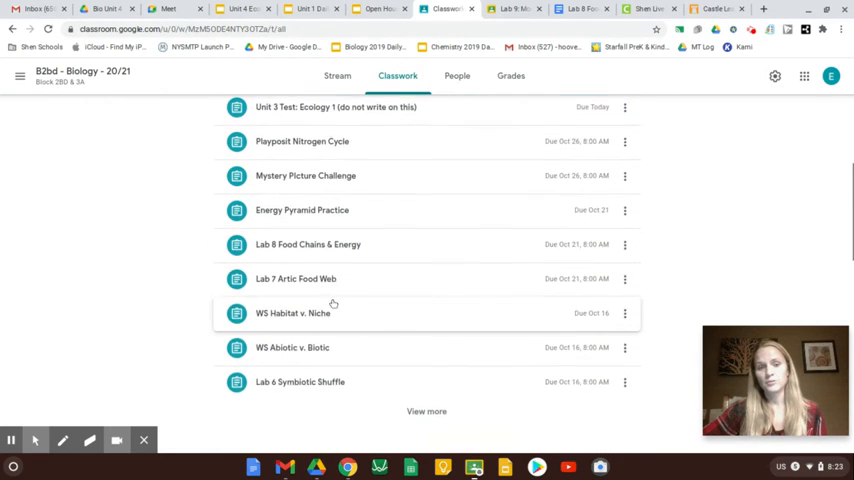
scroll("down", 3)
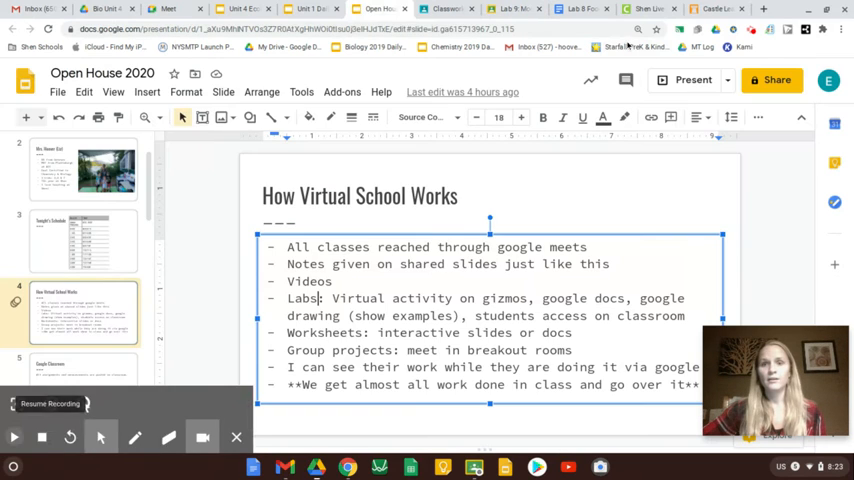
left_click(580, 9)
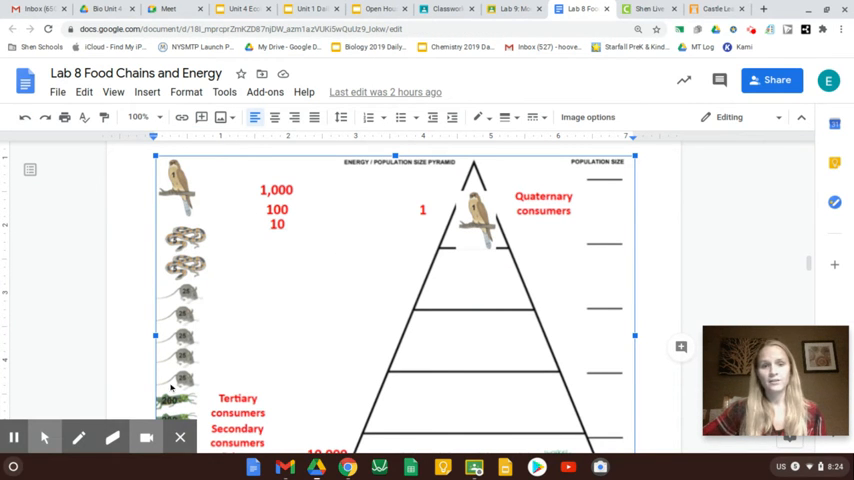
Step: Drag the two snake images into the Lab 8 energy pyramid drawing, then return to the slides
double_click(390, 250)
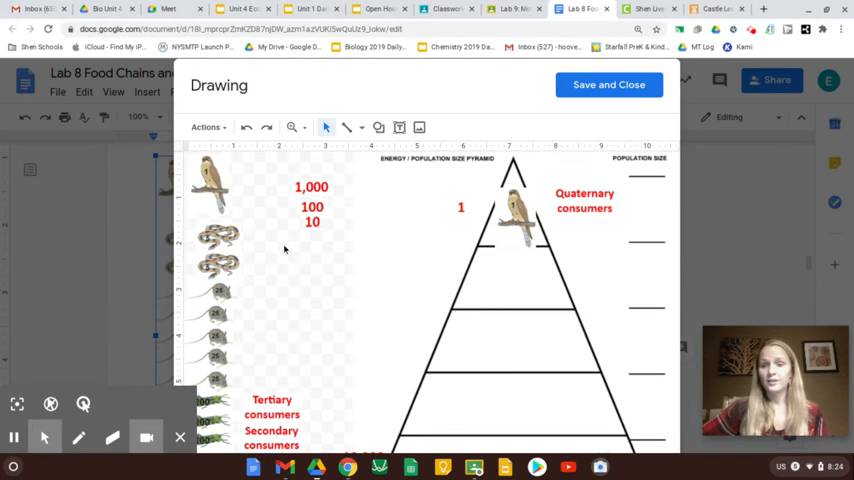
left_click(218, 238)
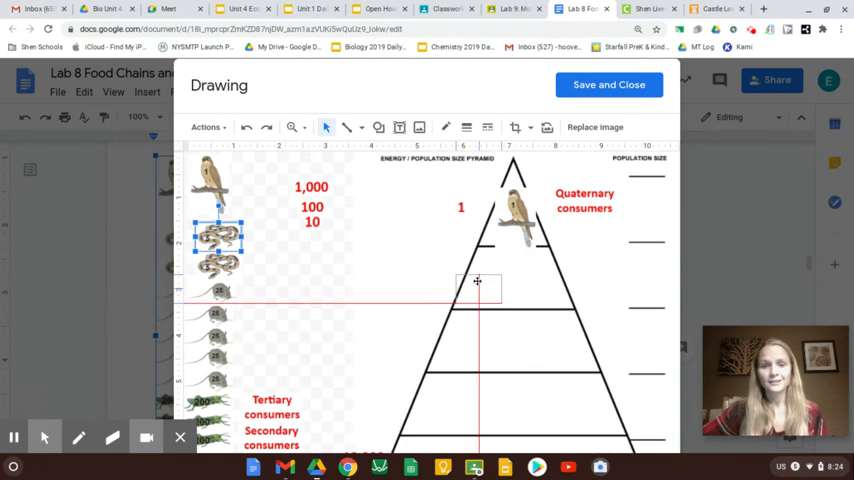
left_click_drag(220, 240, 520, 278)
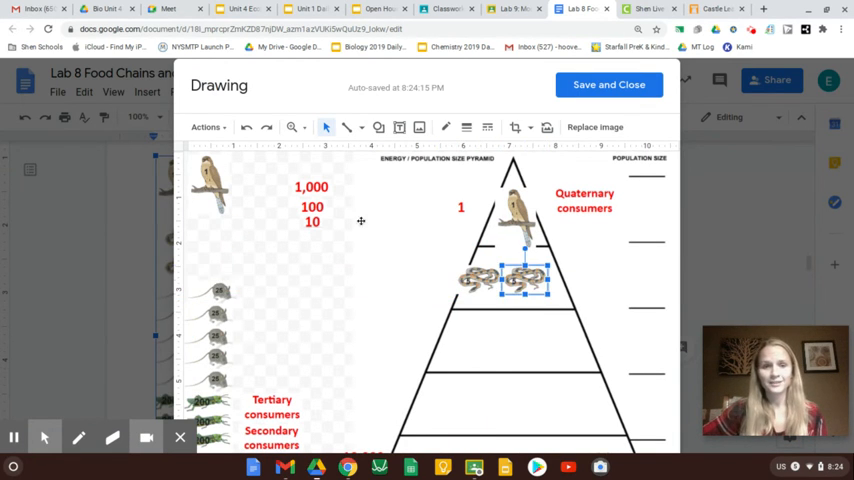
left_click_drag(311, 187, 359, 423)
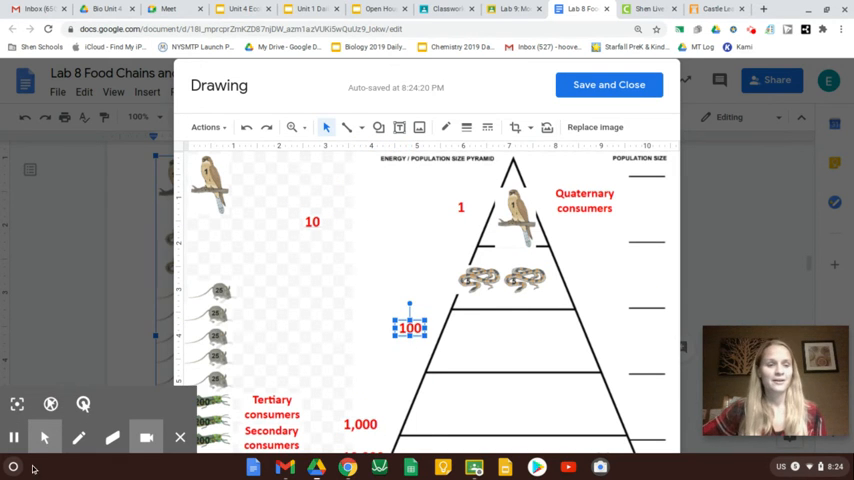
left_click(378, 9)
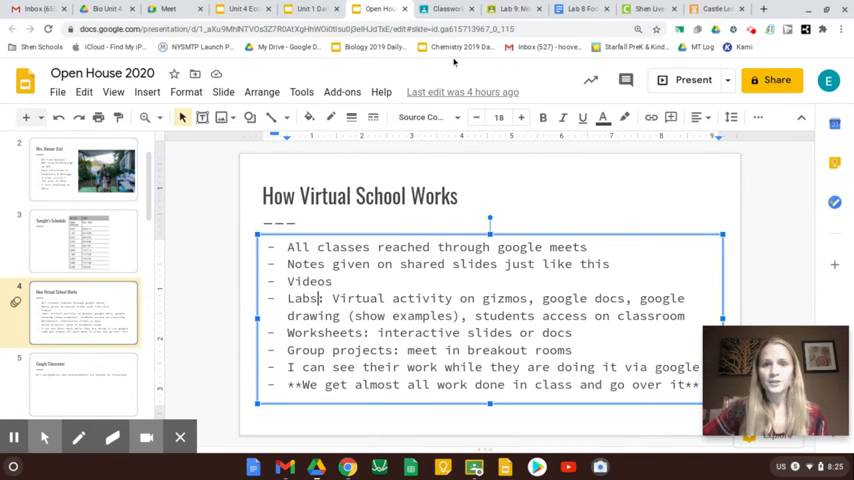
Step: Open a student's Lab 9: Moose and Wolf Populations submission from the Biology classwork
left_click(447, 9)
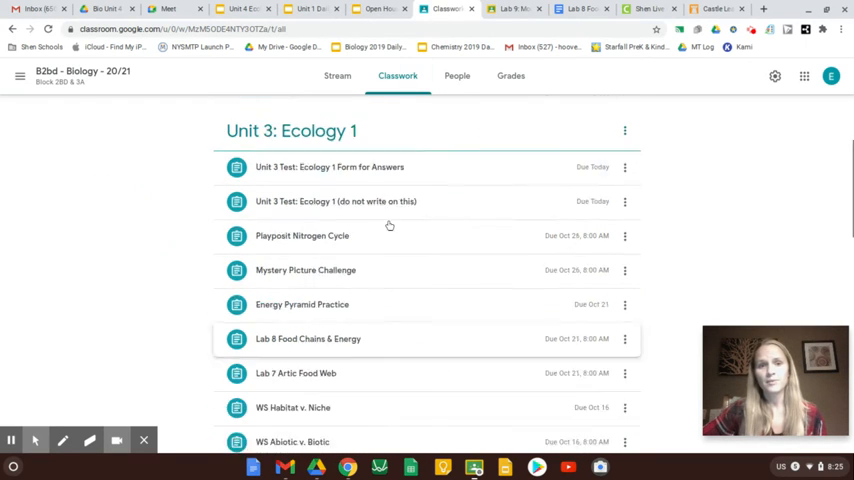
left_click(519, 9)
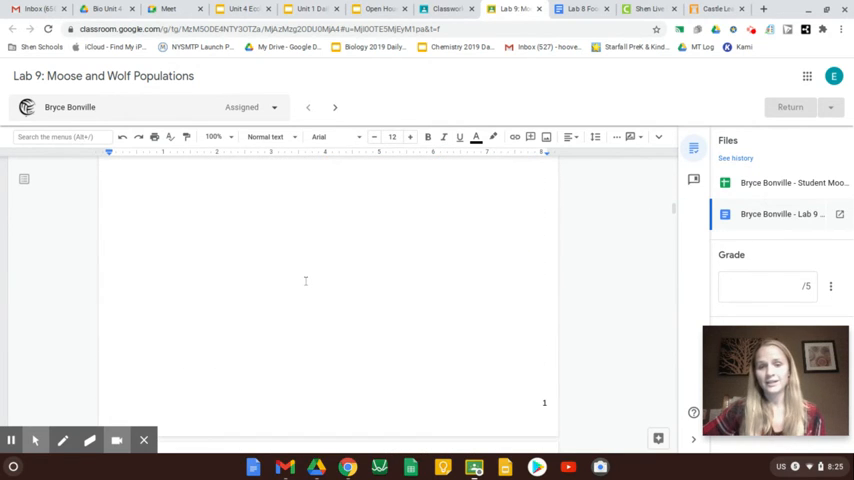
Step: Scroll through the student's Lab 9 moose-and-wolf answers, then show slide 7, Extra Help
scroll("down", 3)
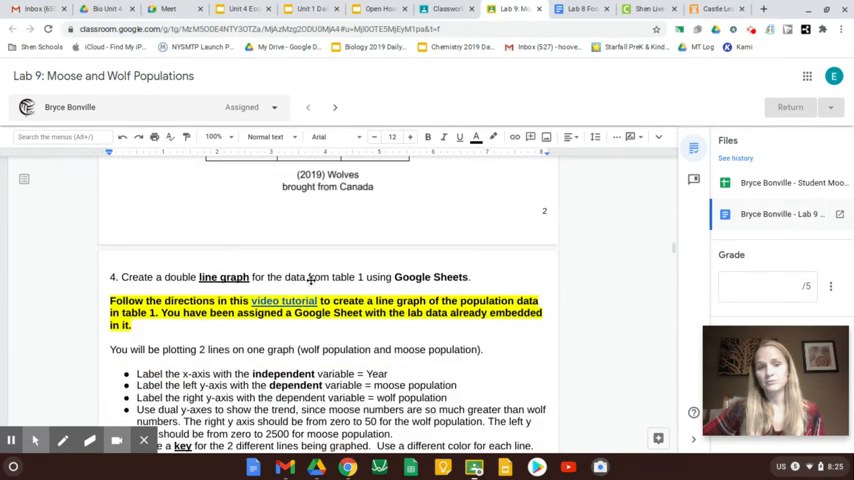
scroll("down", 3)
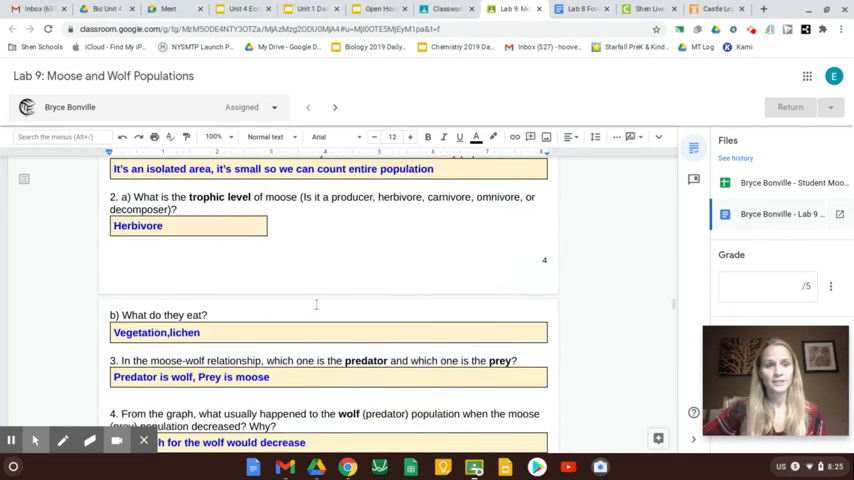
scroll("down", 3)
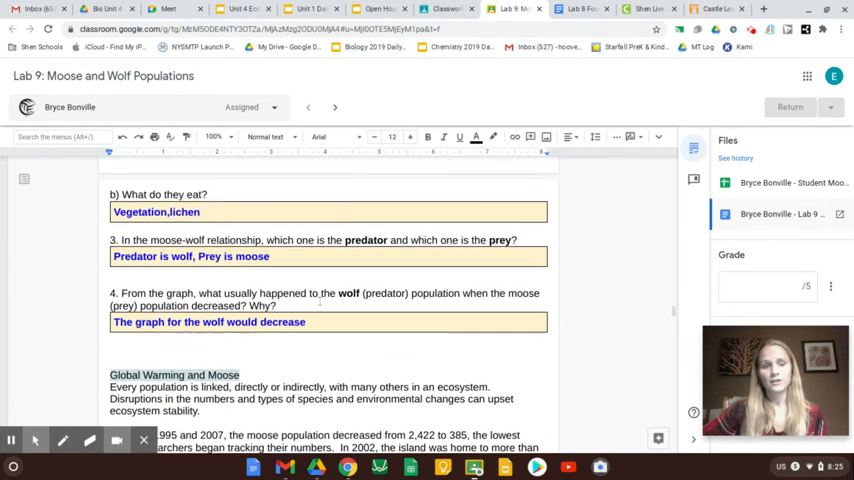
scroll("down", 3)
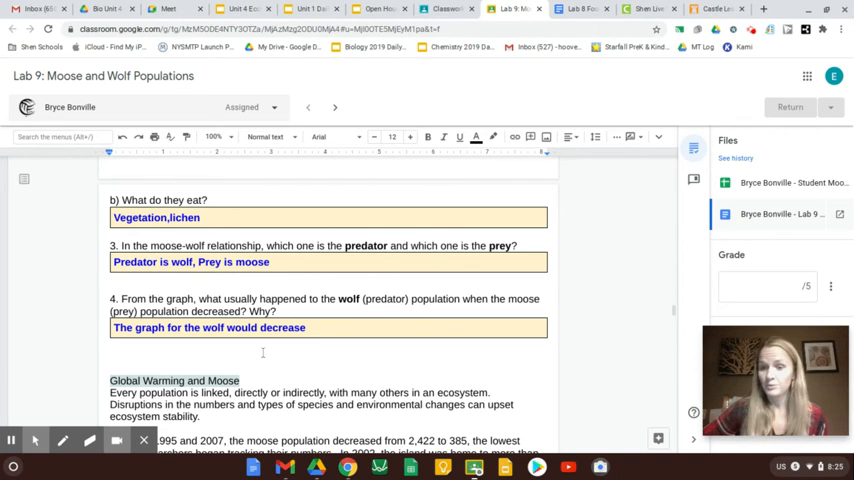
mouse_move(141, 317)
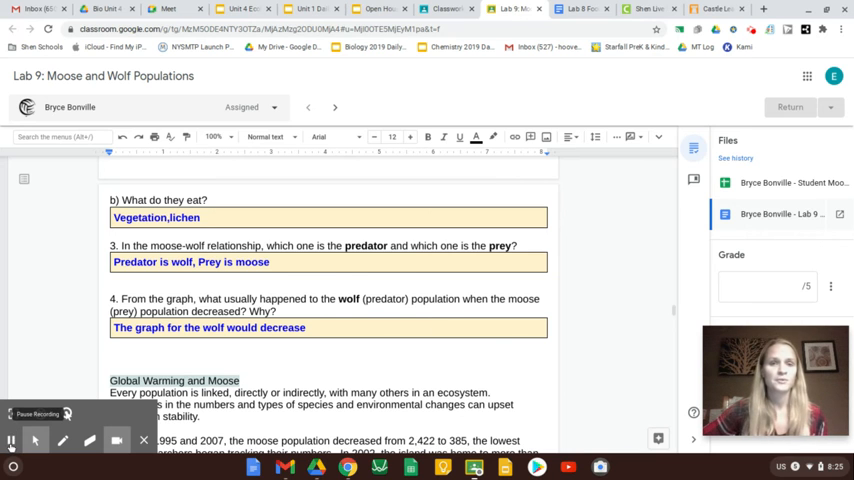
left_click(300, 8)
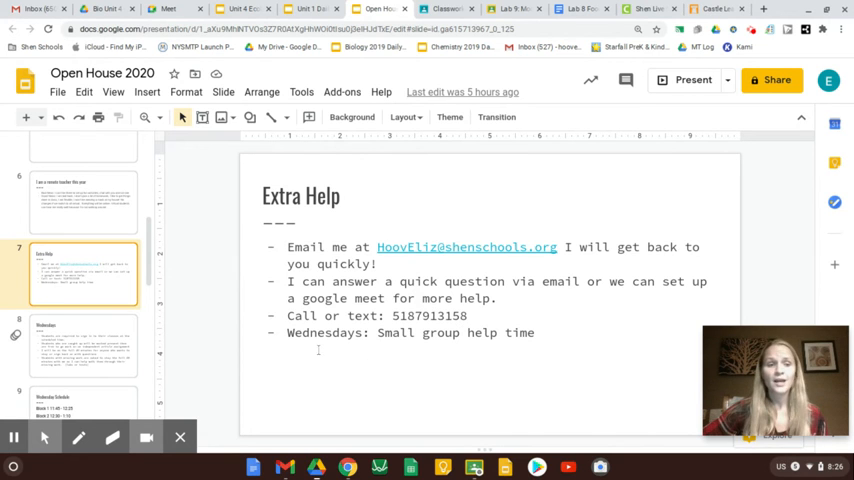
Step: Advance from slide 8, 'Wednesdays', to slide 9, 'Wednesday Schedule'
left_click(84, 345)
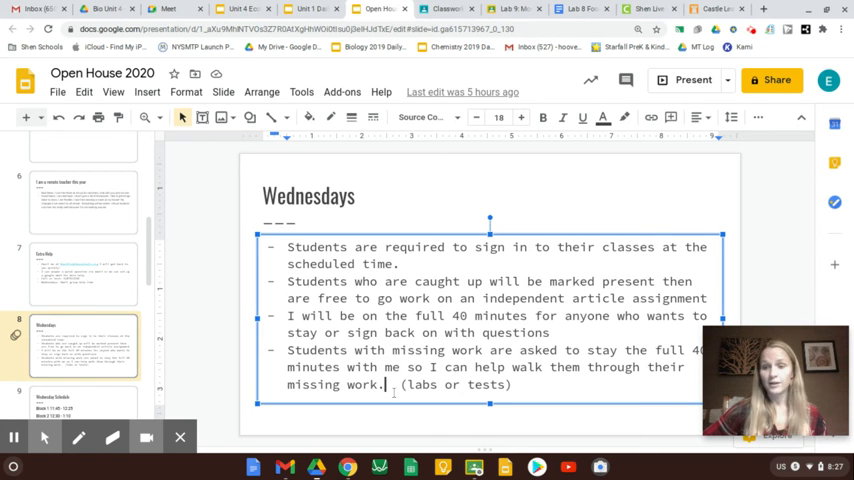
left_click(84, 365)
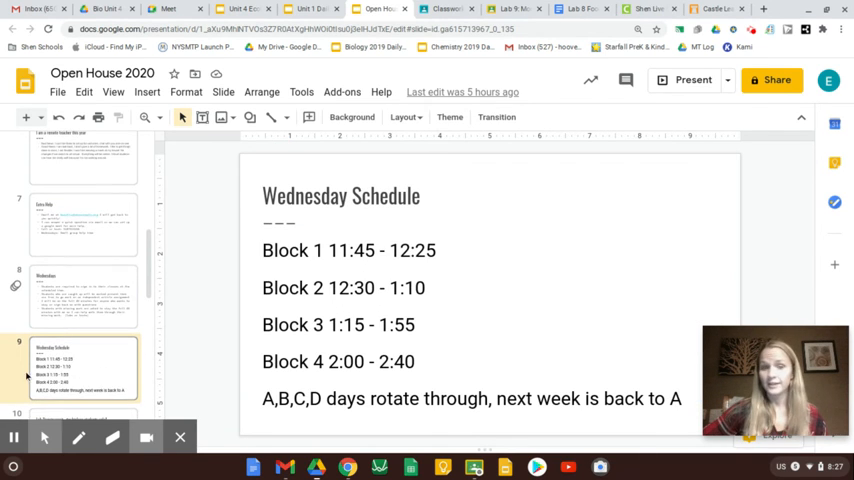